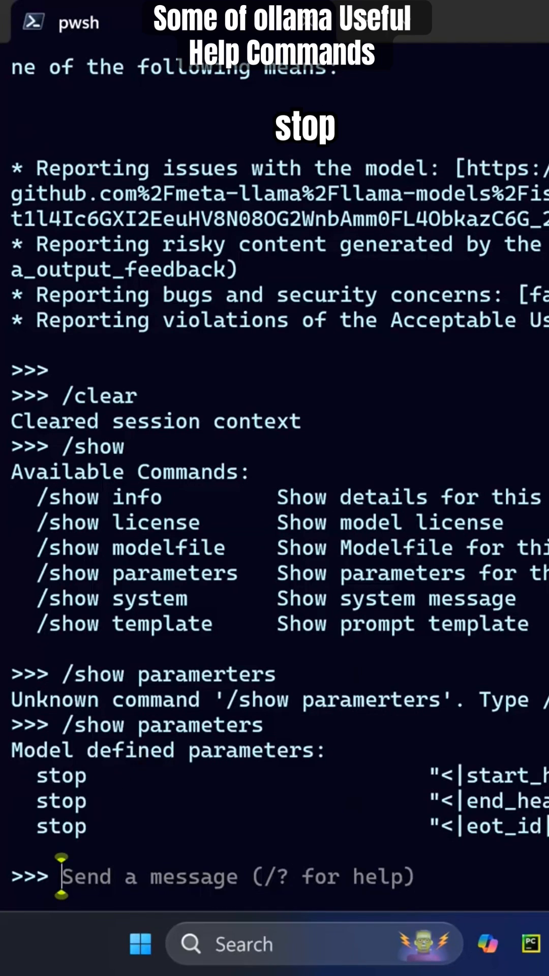
{"action": "type", "text": "/show system"}
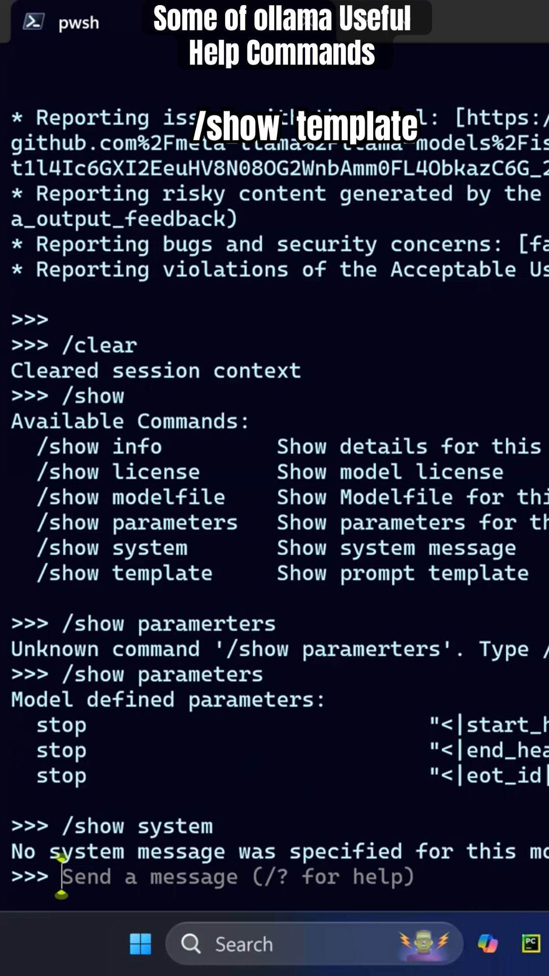
{"action": "type", "text": "/show tem"}
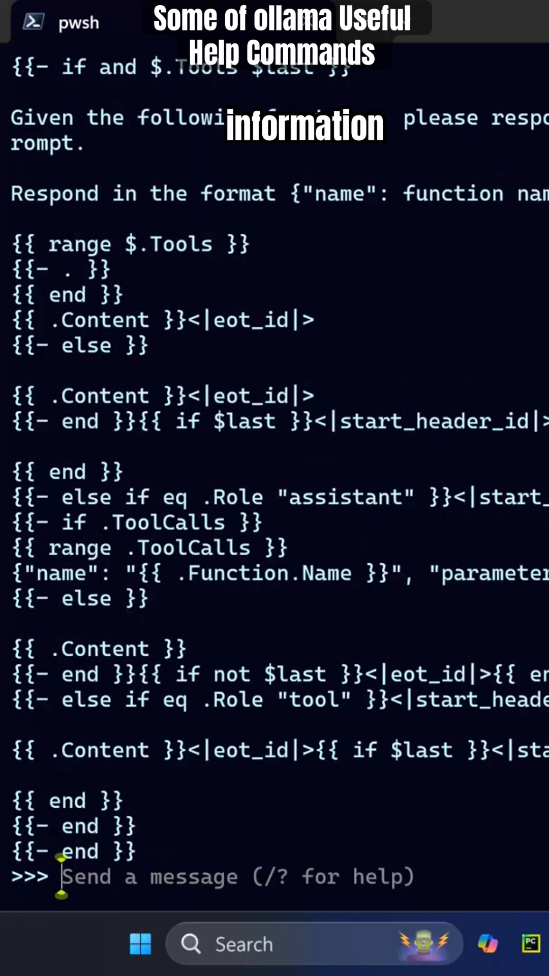
{"action": "type", "text": "/sh"}
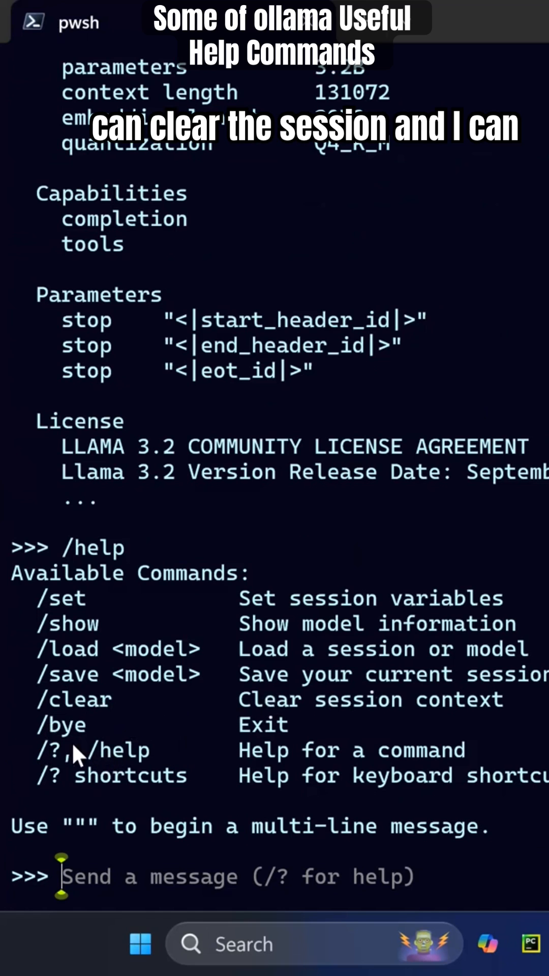
{"action": "type", "text": "/?"}
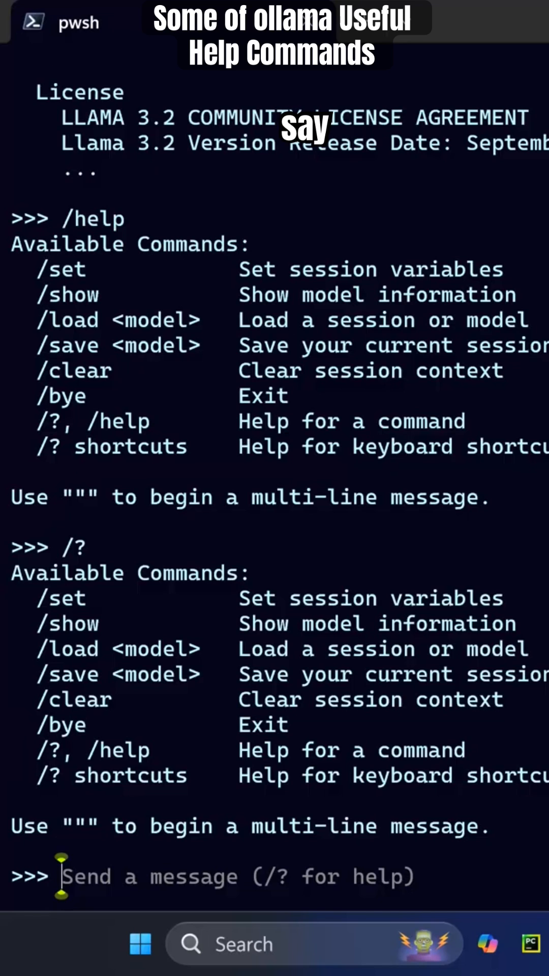
{"action": "type", "text": "/bye"}
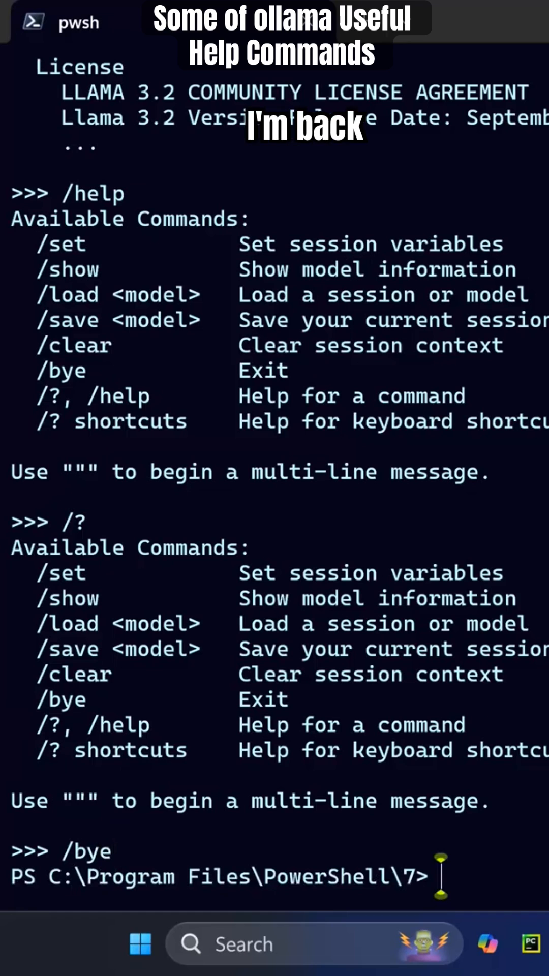
{"action": "type", "text": "hostname"}
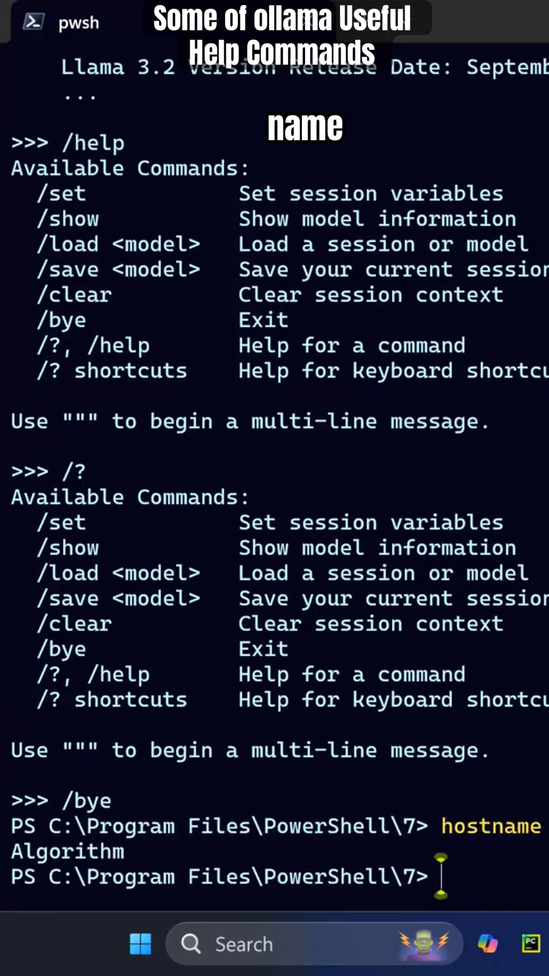